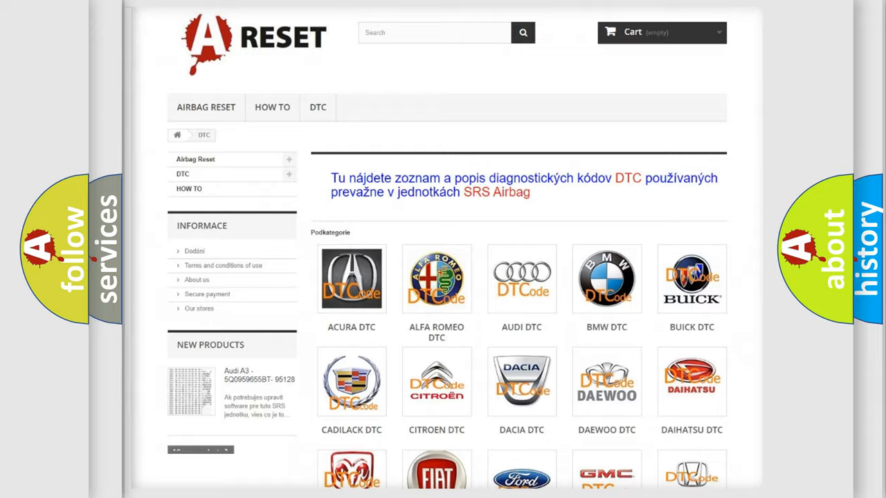
- Navigate to the Saturn DTC page and review its airbag codes such as B0001:13
scroll(down, 3)
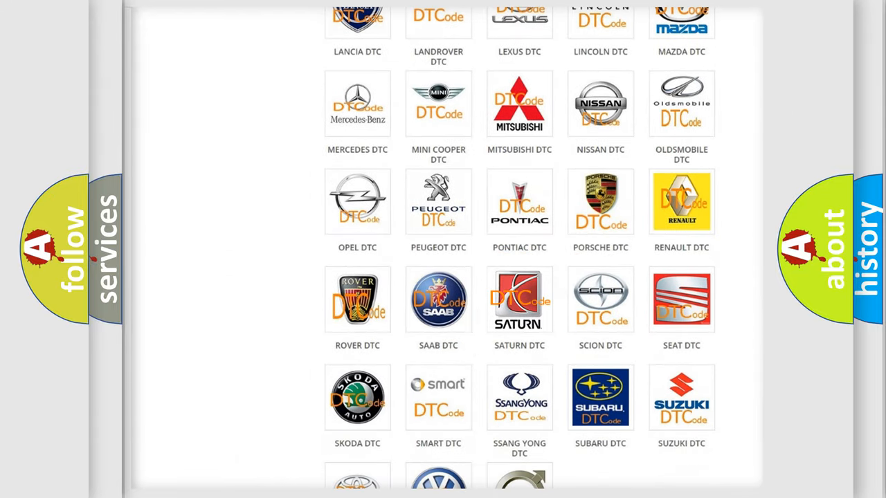
click(519, 298)
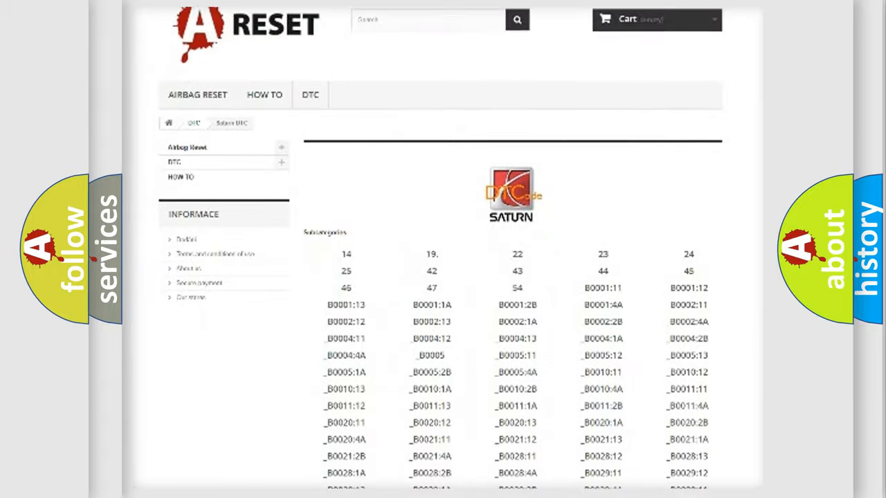
scroll(down, 3)
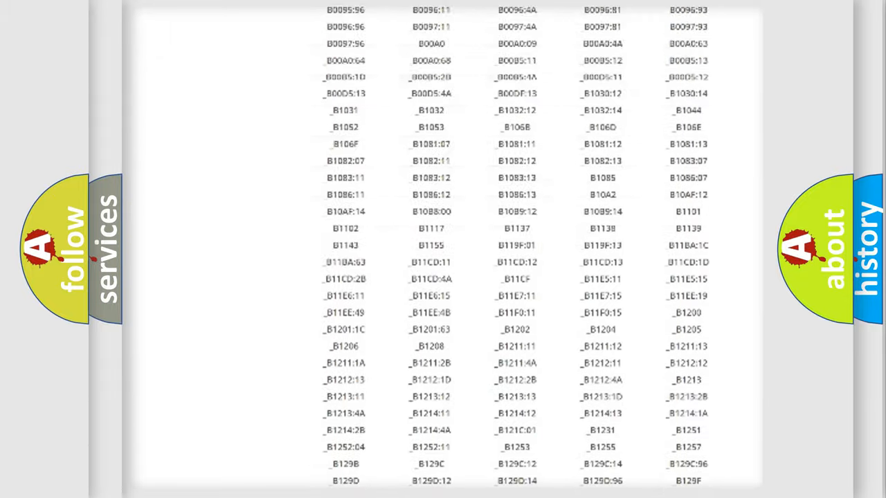
scroll(up, 3)
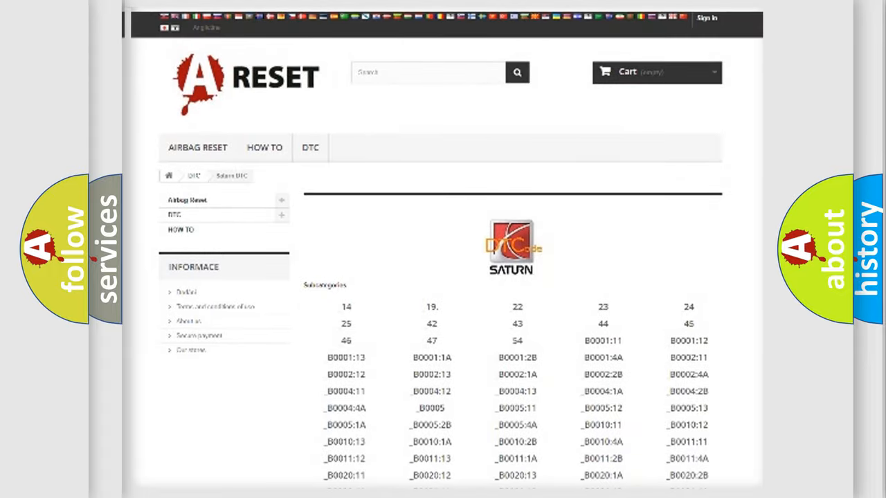